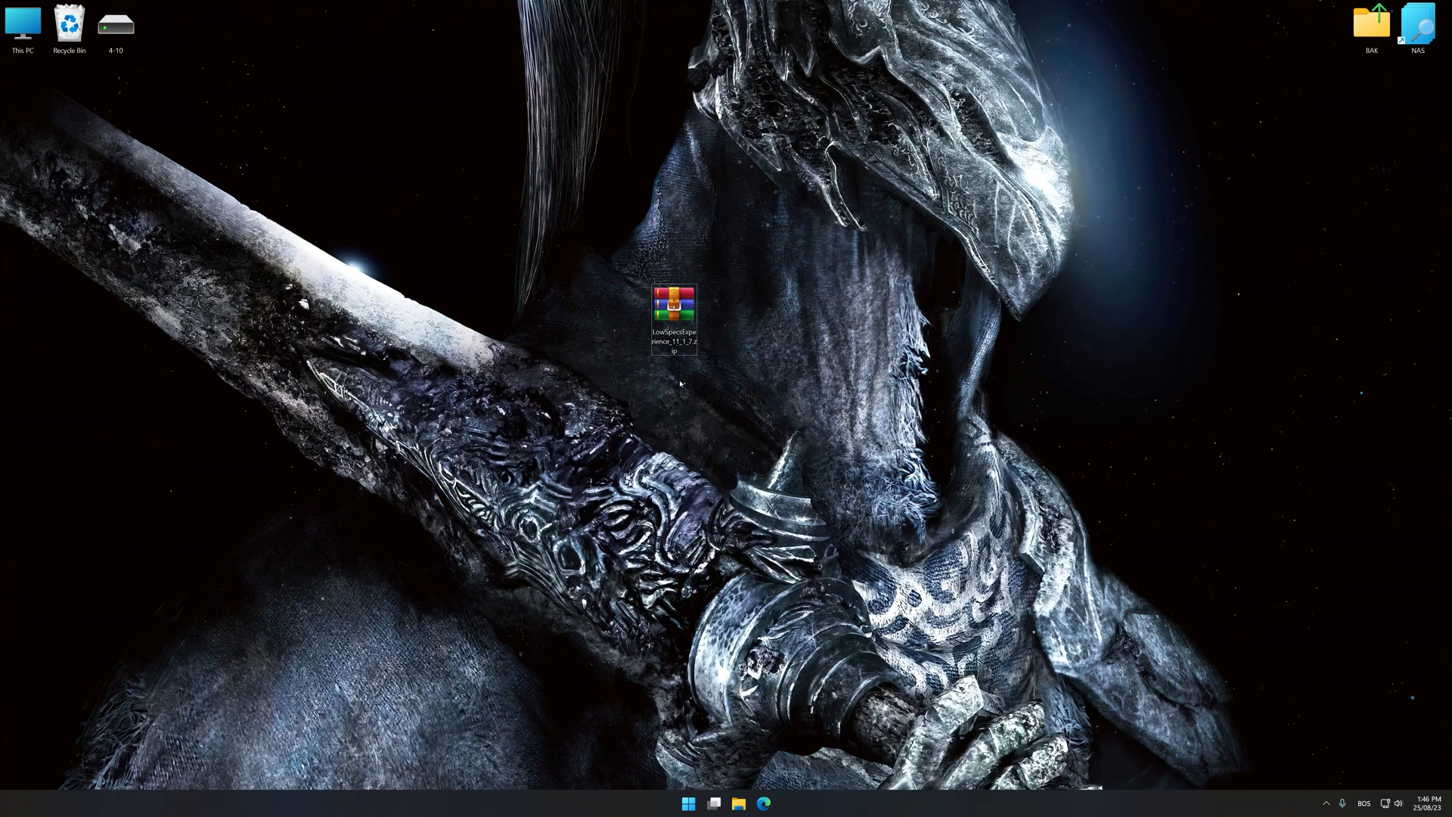
Step: Extract the archive to LowSpecsExperience_11_1_7\ and run the extracted installer
right_click(675, 306)
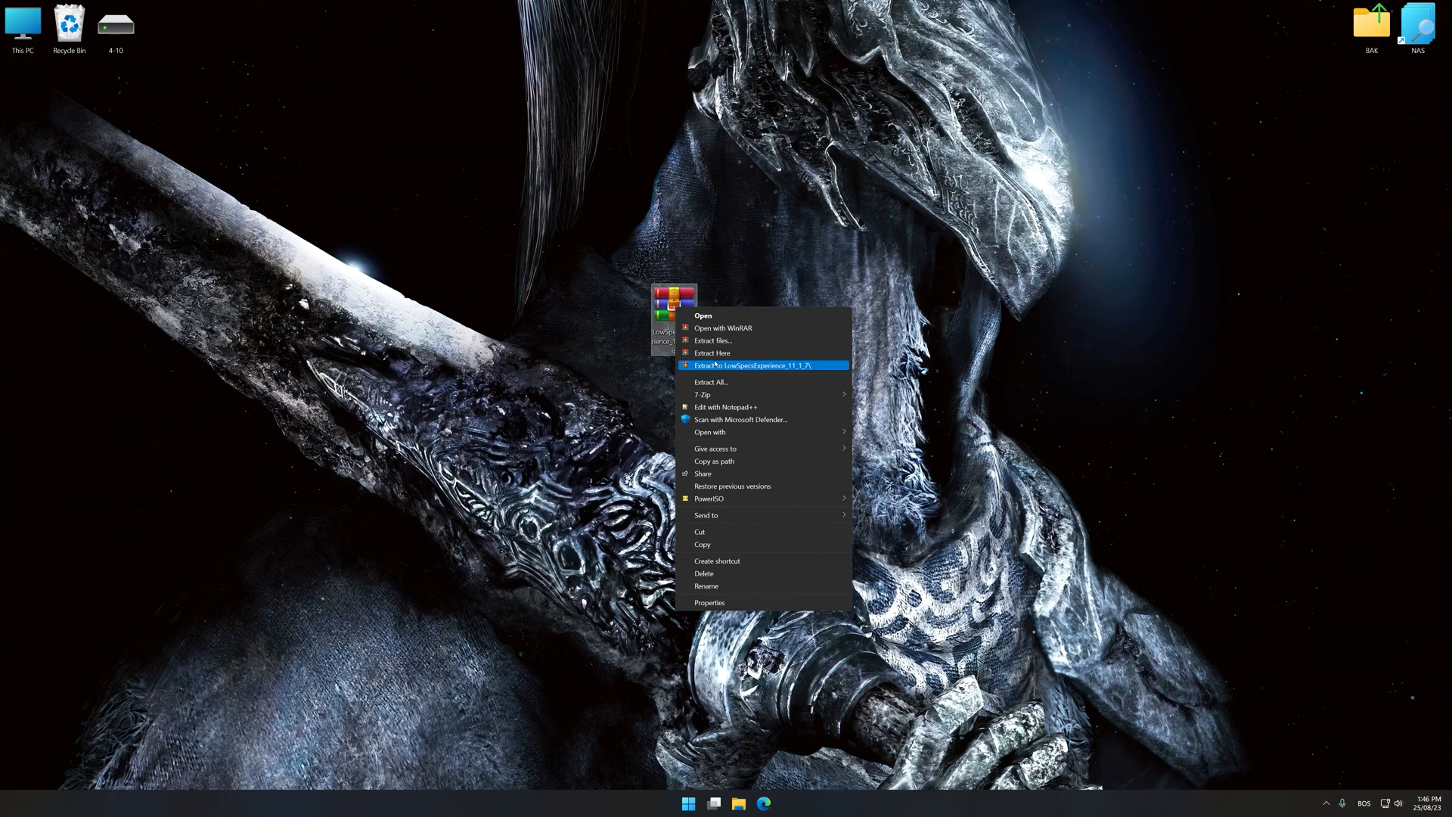
left_click(749, 365)
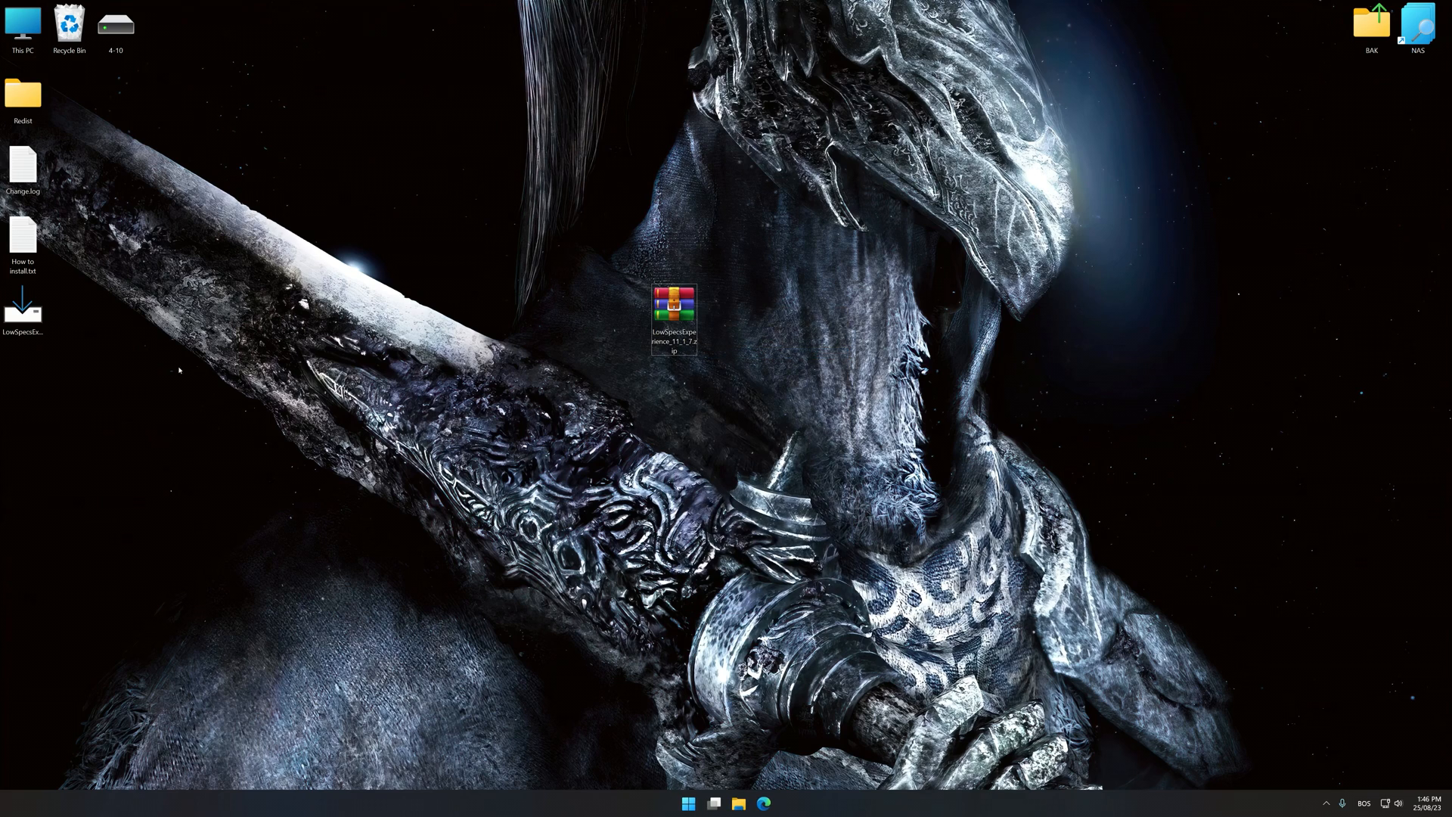
double_click(675, 310)
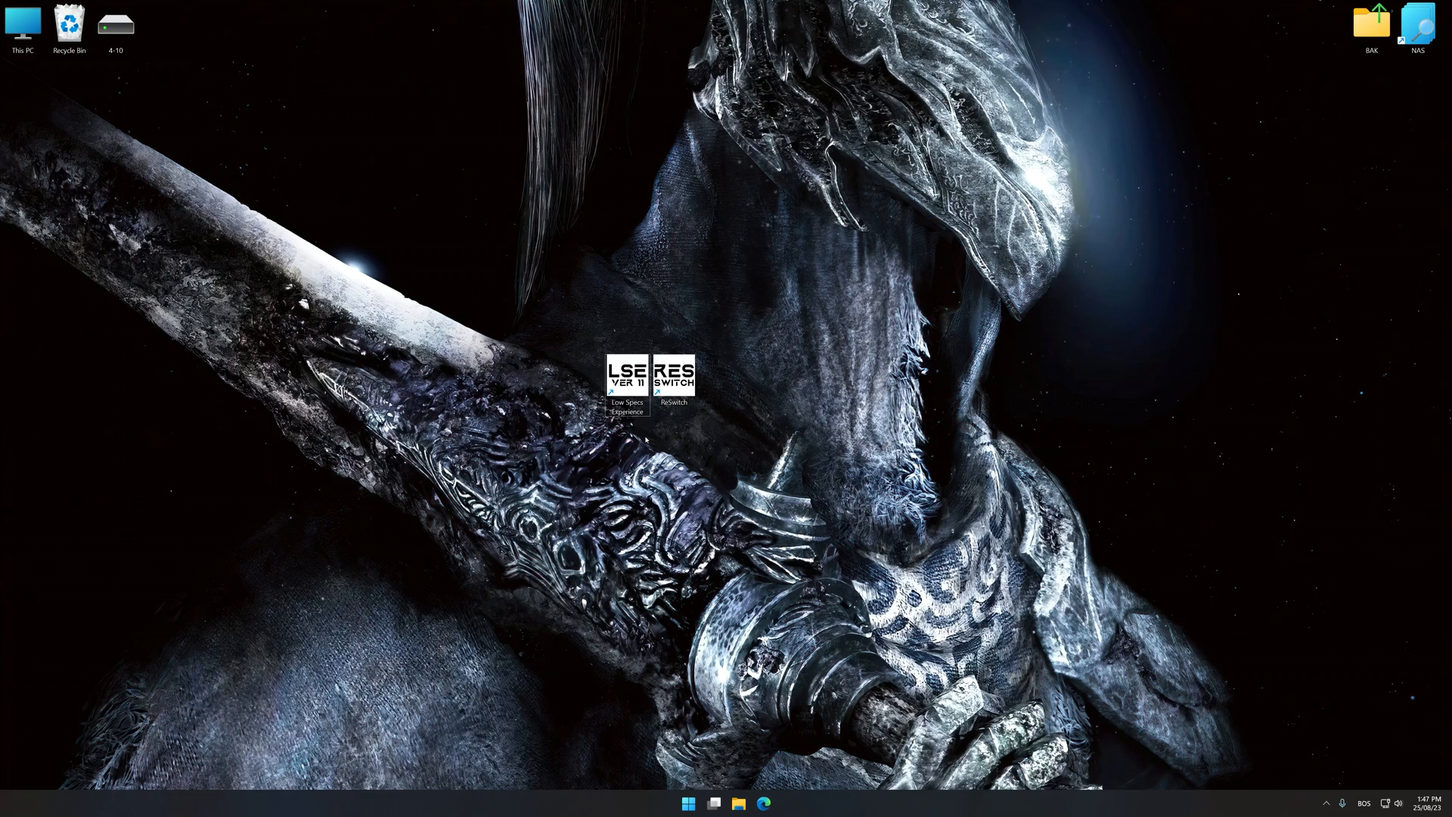
Step: Launch Low Specs Experience and choose Dark Souls 2 (2014) in the Optimization Catalog
double_click(630, 374)
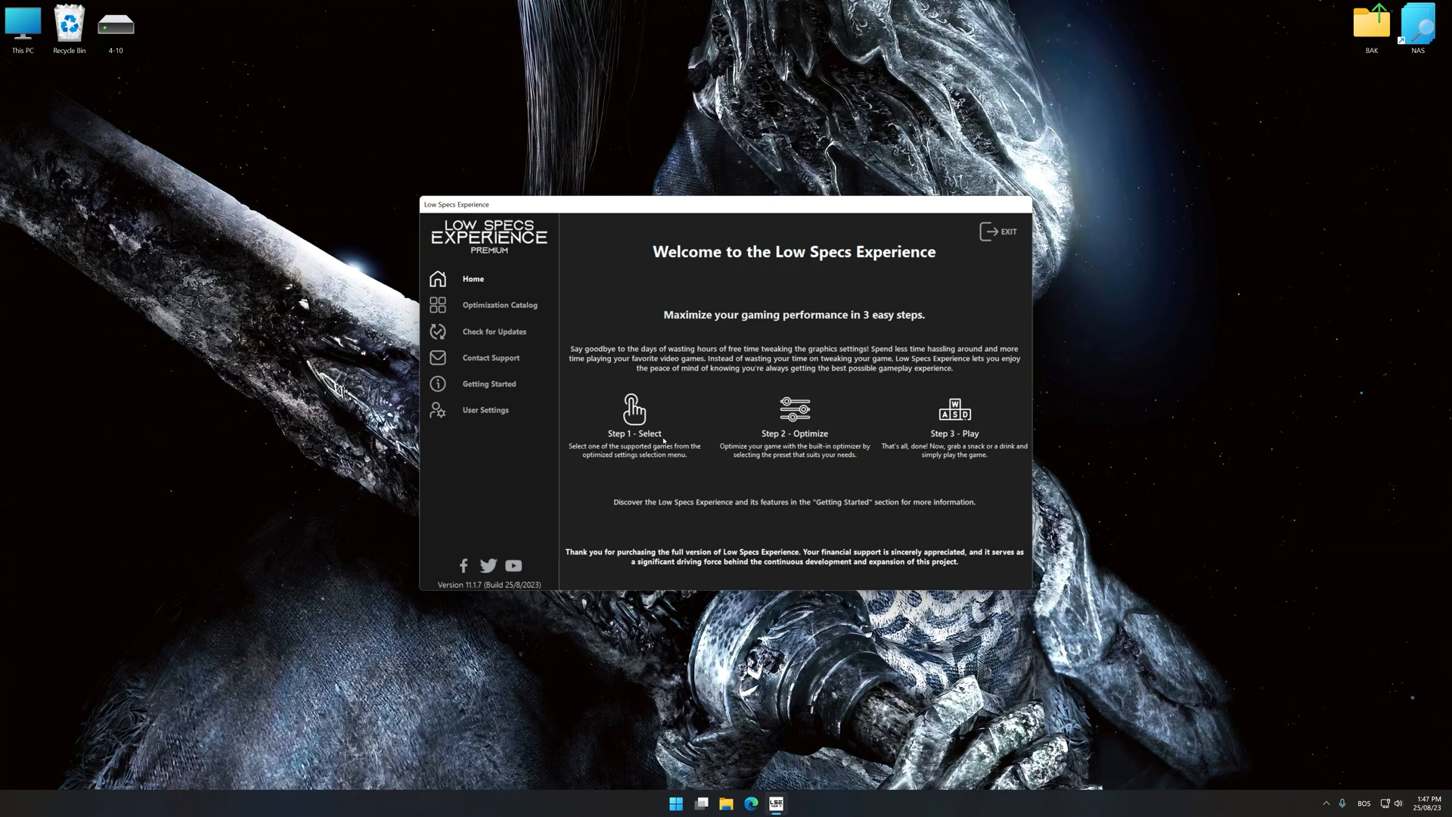
left_click(499, 304)
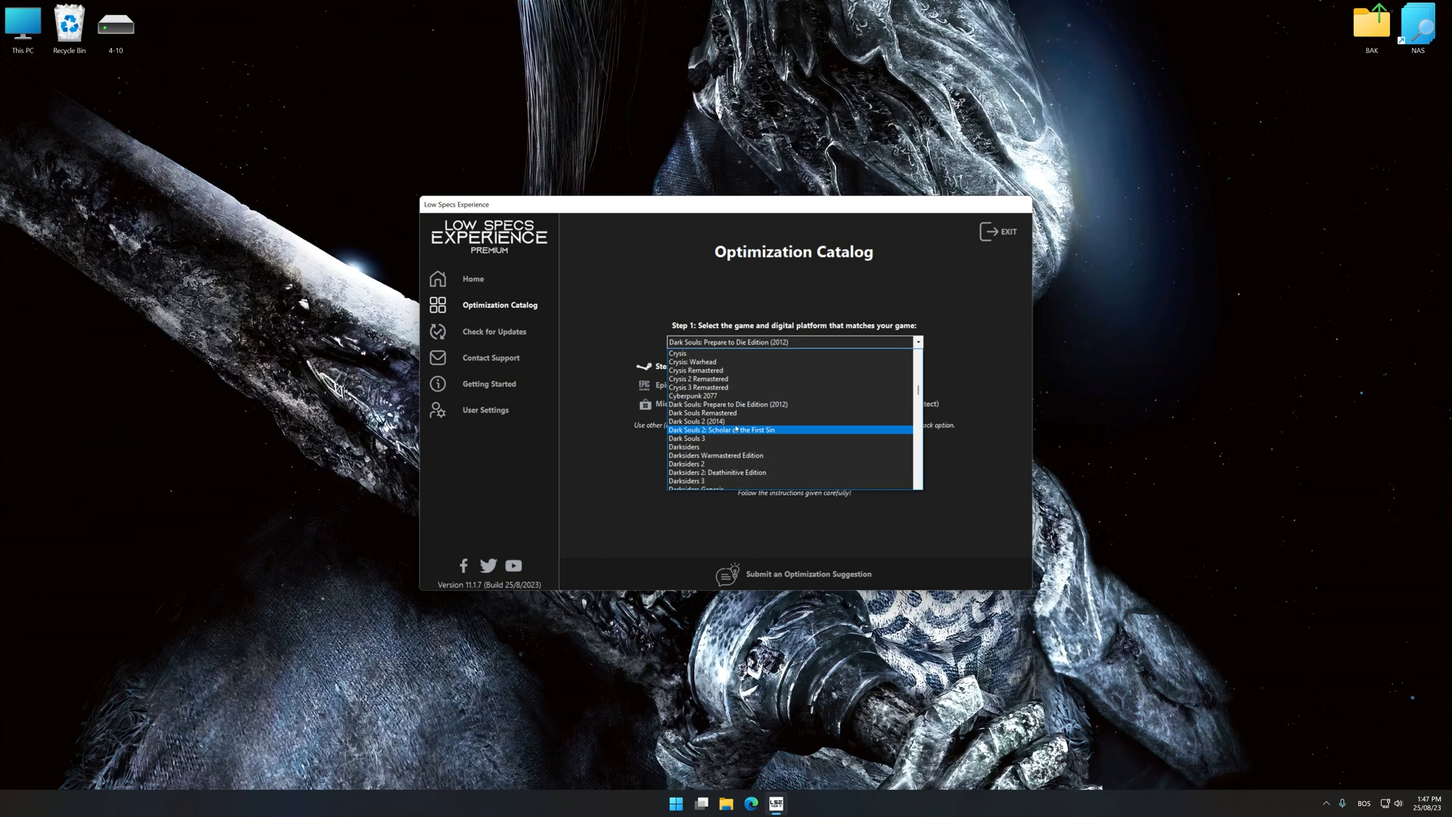
left_click(697, 422)
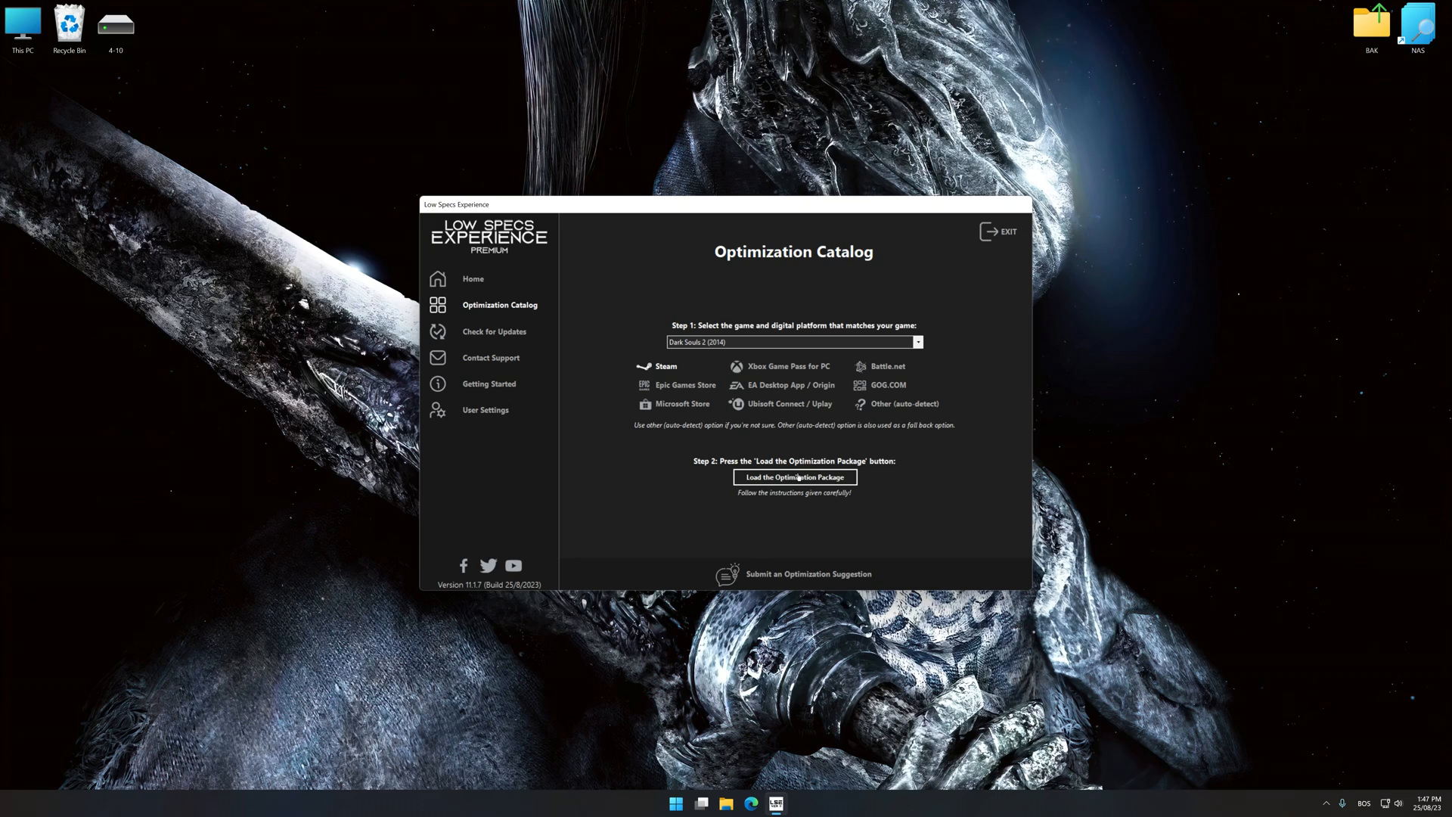
Step: Load the Dark Souls 2 optimization package and acknowledge the supported game version notice
left_click(795, 476)
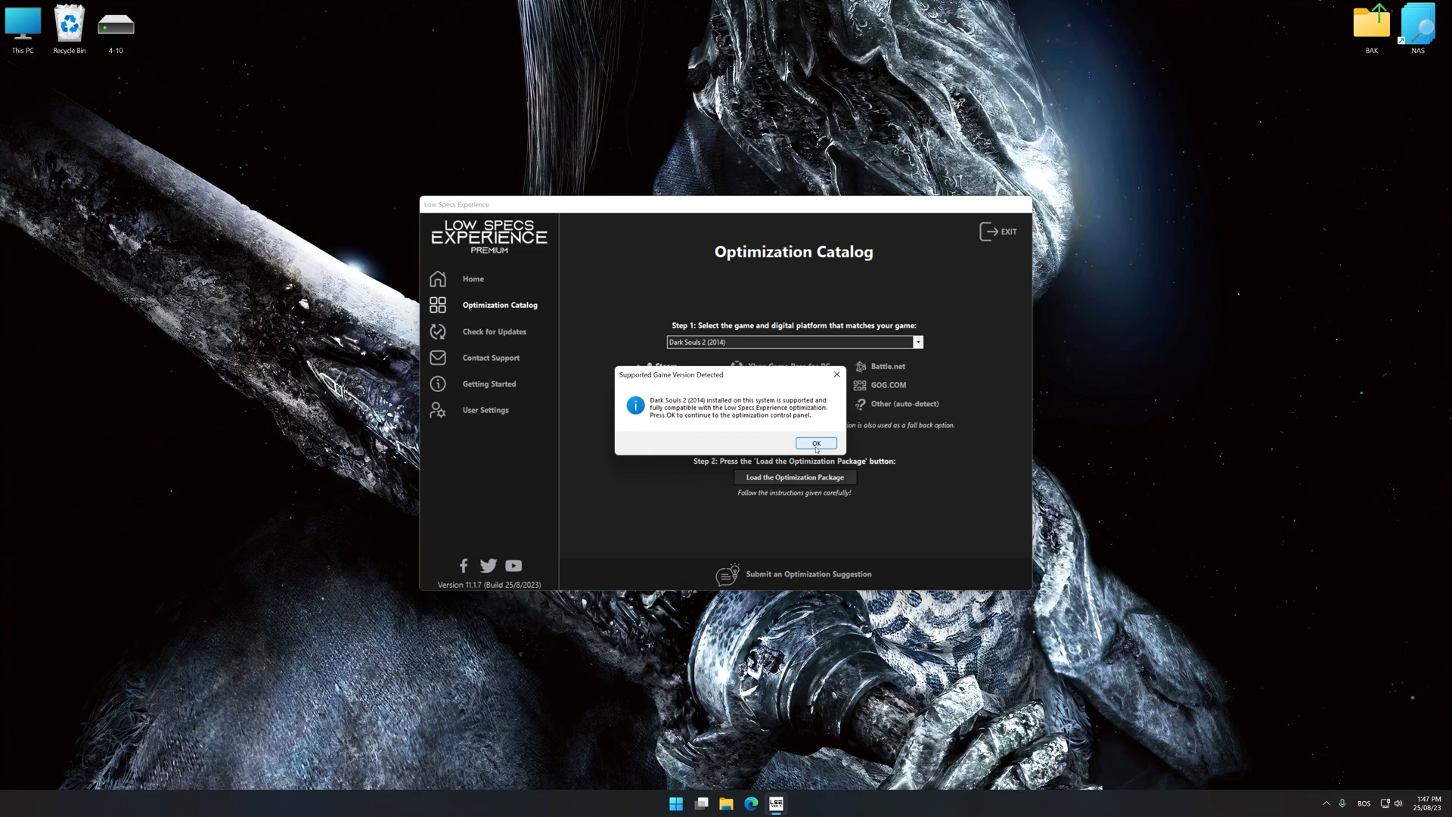
left_click(814, 443)
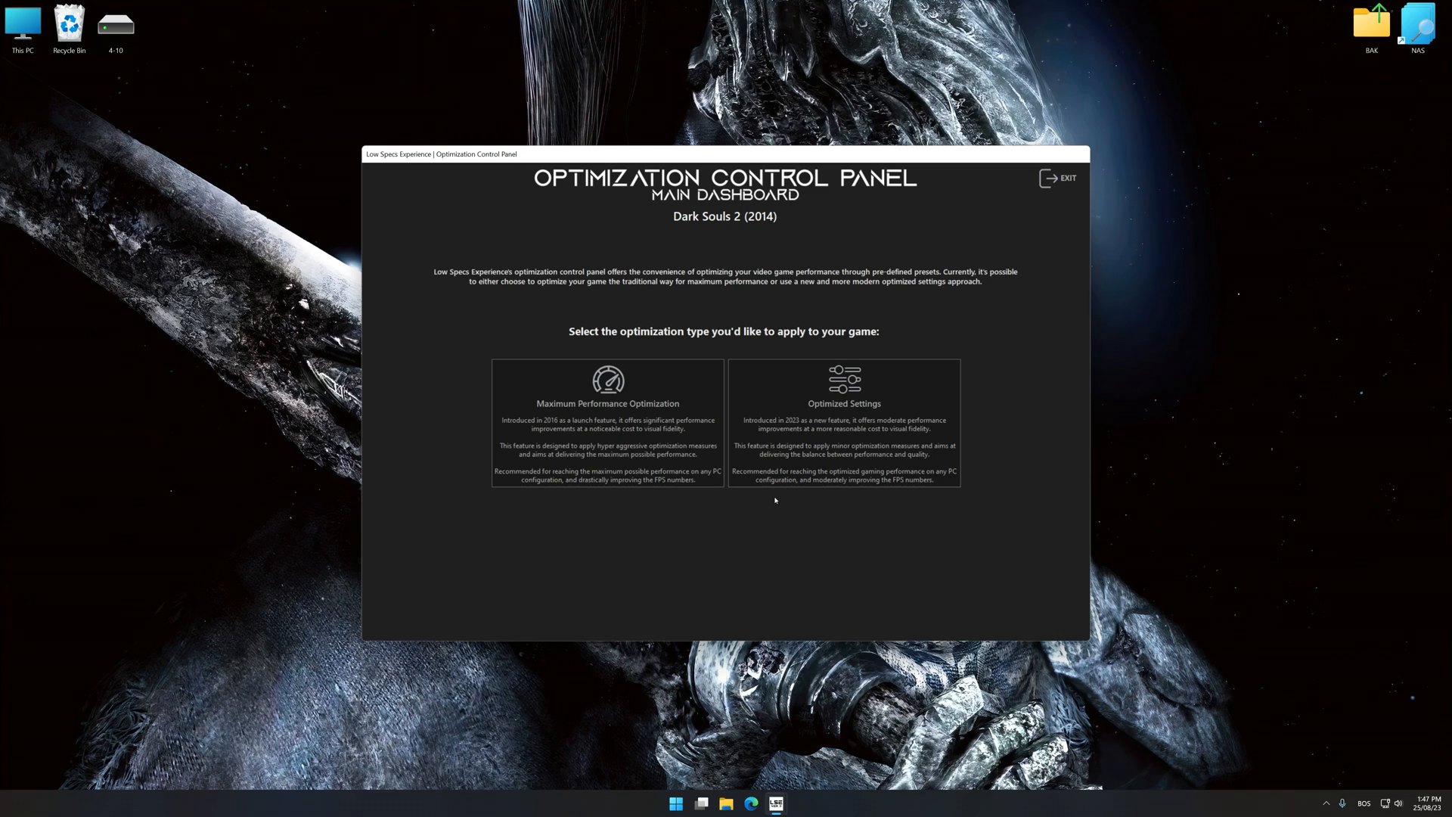
Step: Choose Optimized Settings with Ultra Performance preset and 5120 x 2880 in-game resolution
left_click(843, 422)
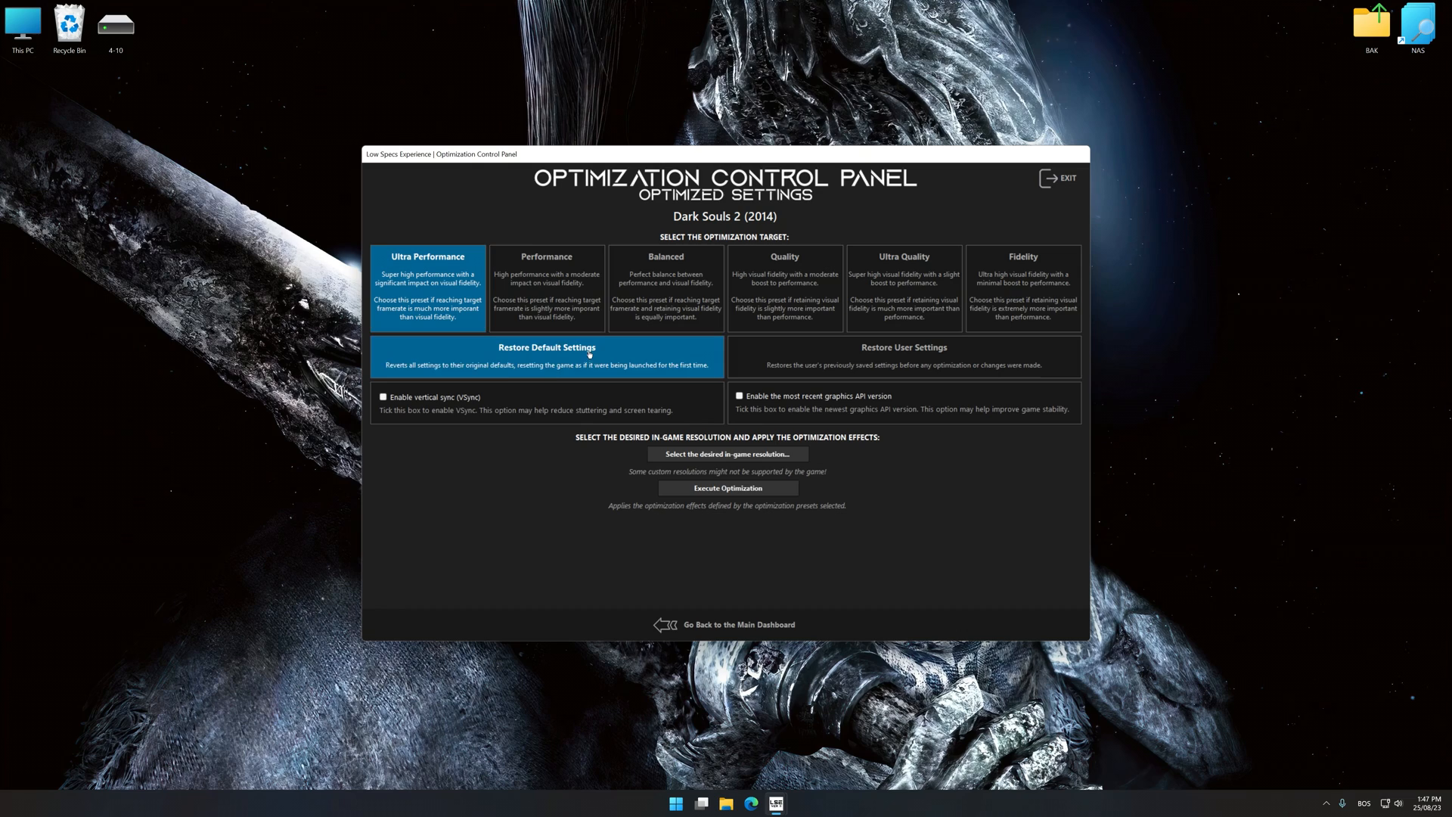
left_click(728, 454)
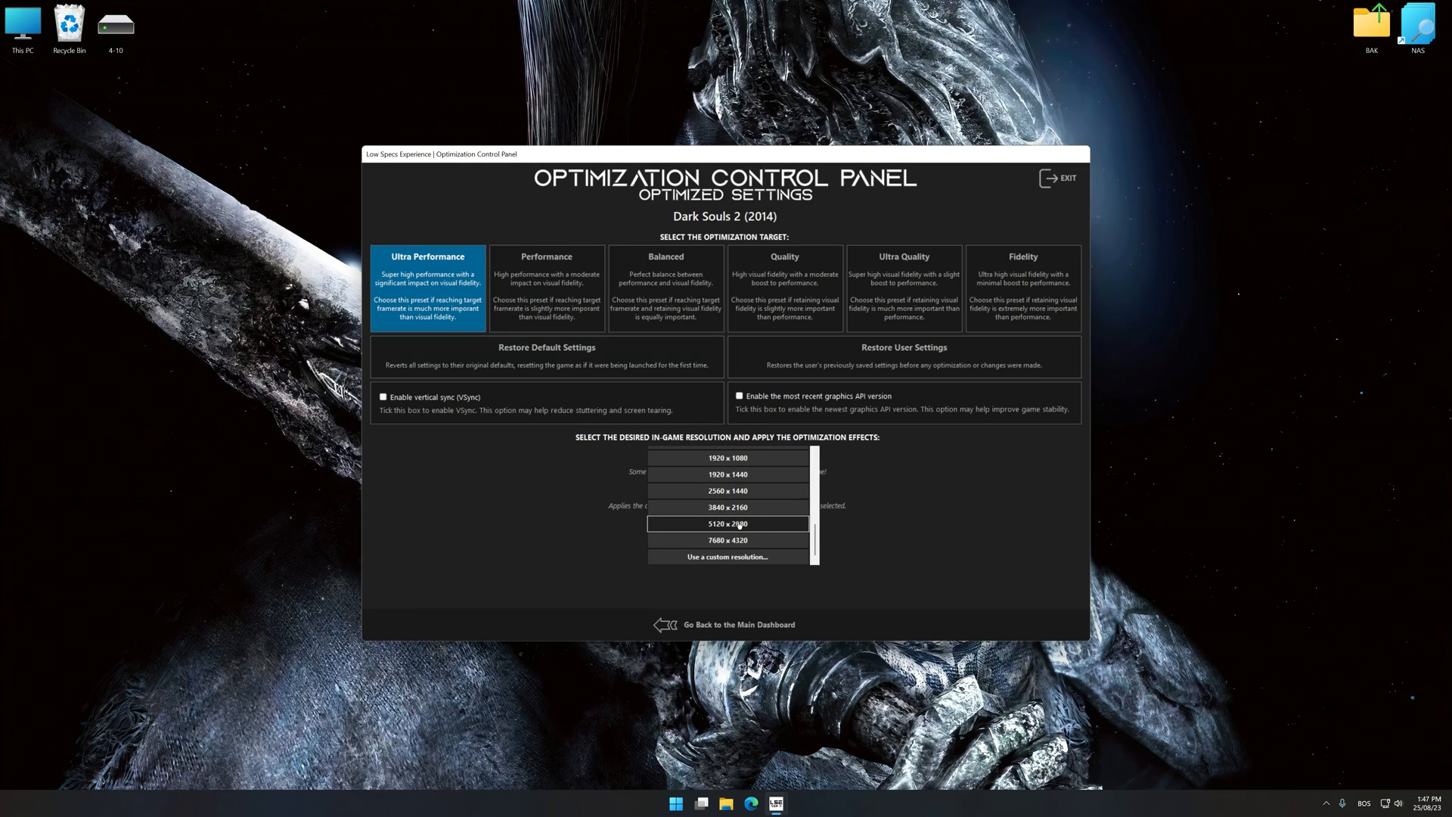
left_click(728, 523)
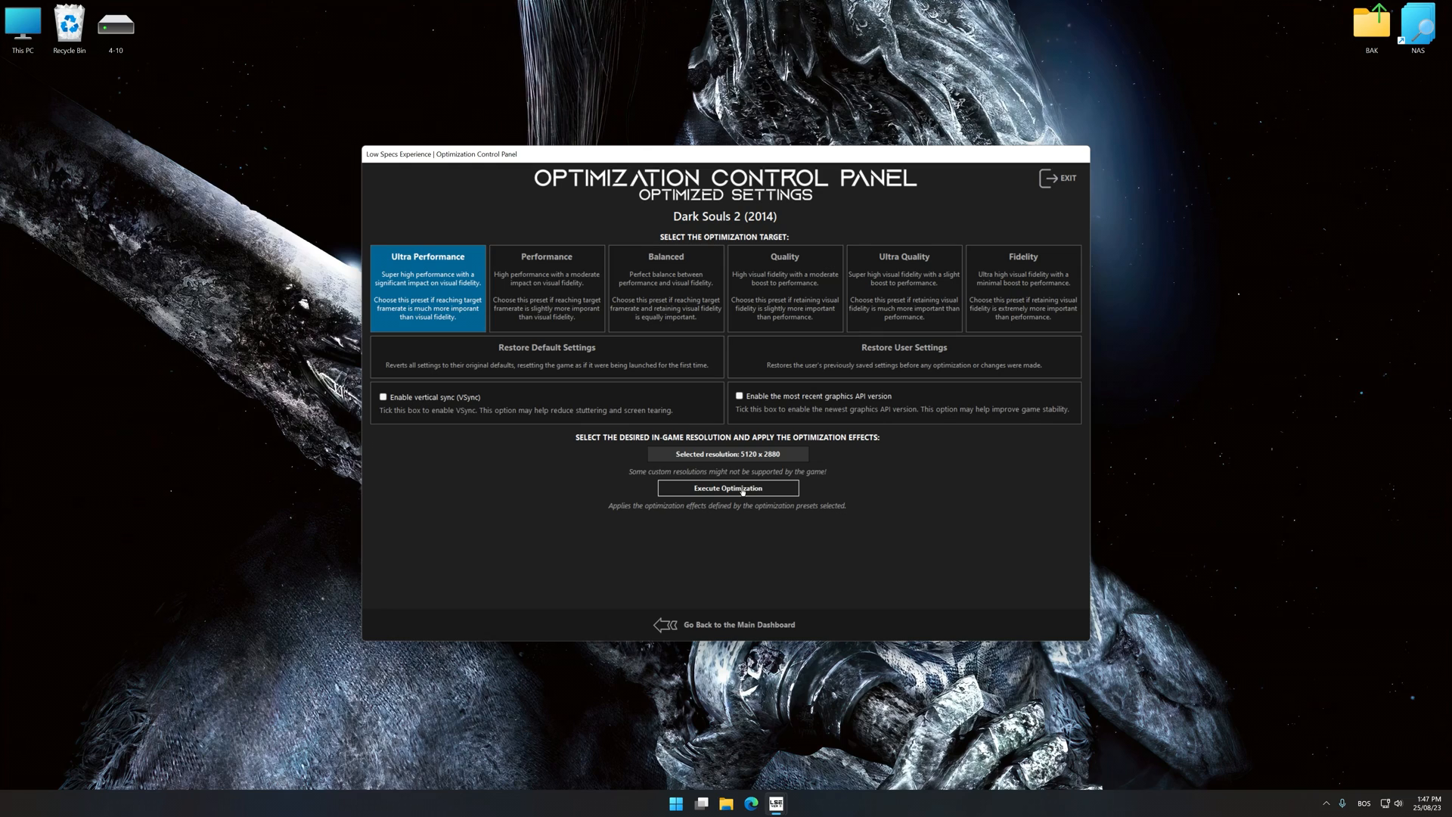
Step: Execute the Ultra Performance optimization, then restore the backed-up user settings
left_click(726, 488)
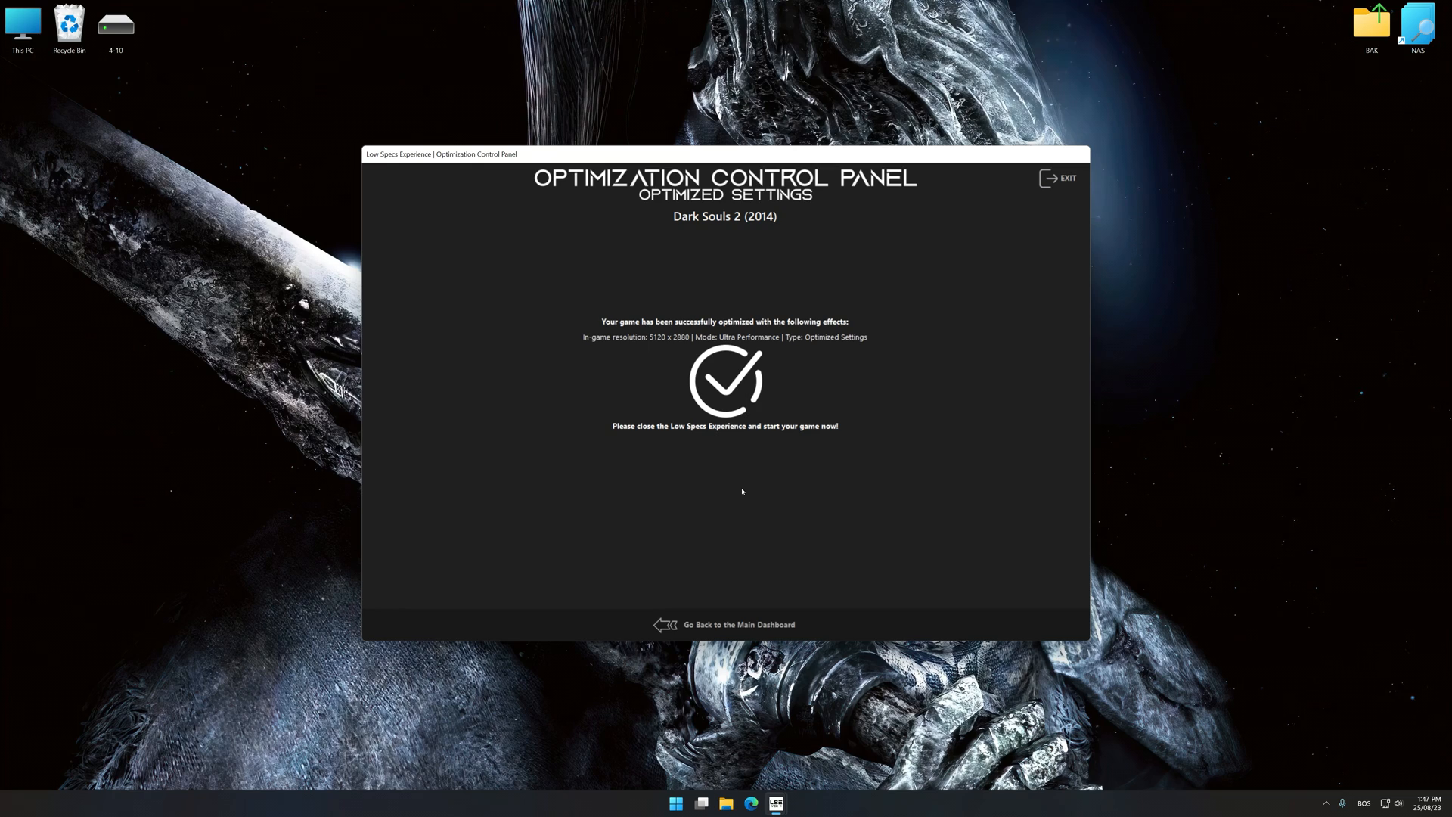
mouse_move(748, 546)
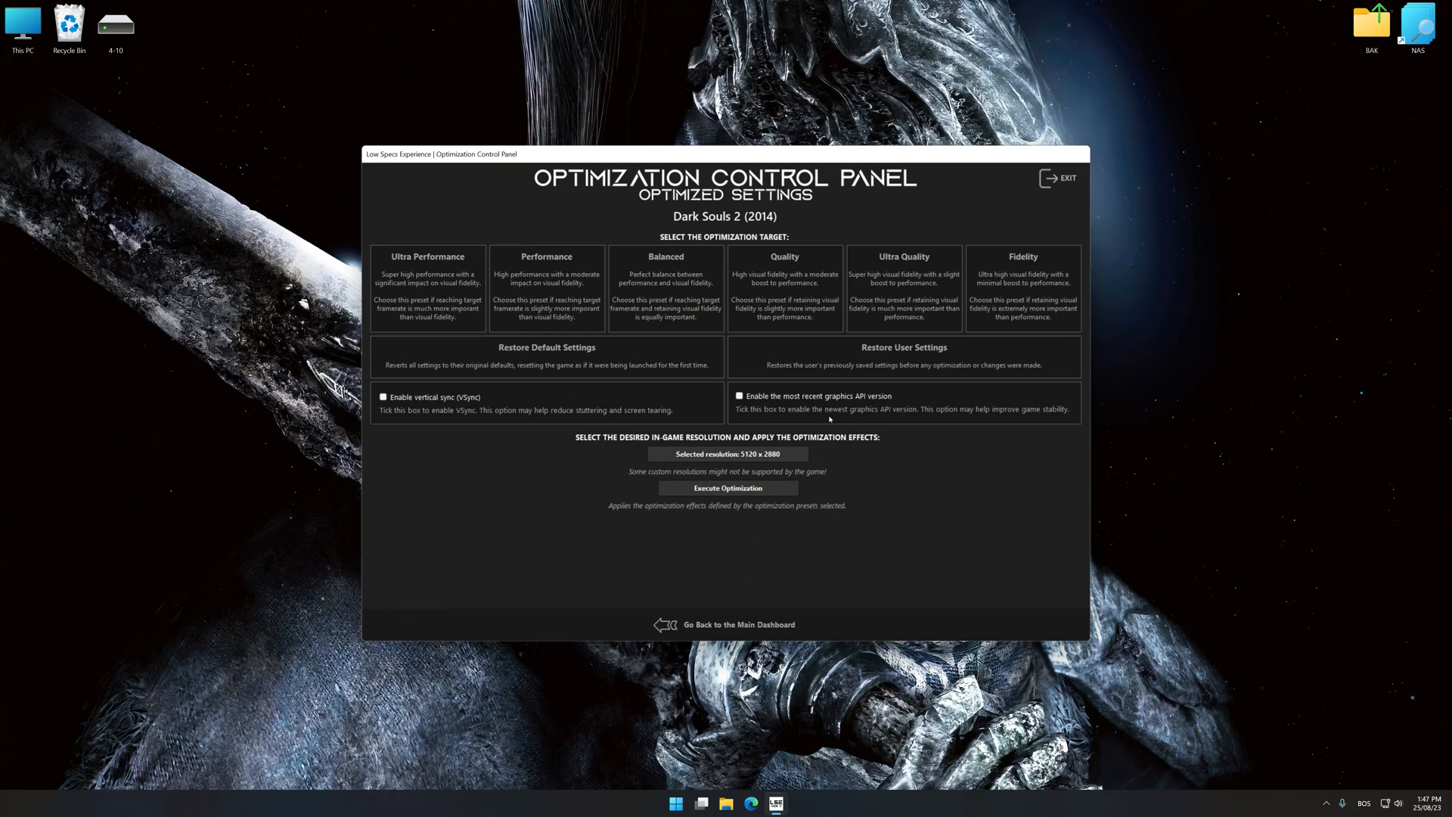
left_click(903, 352)
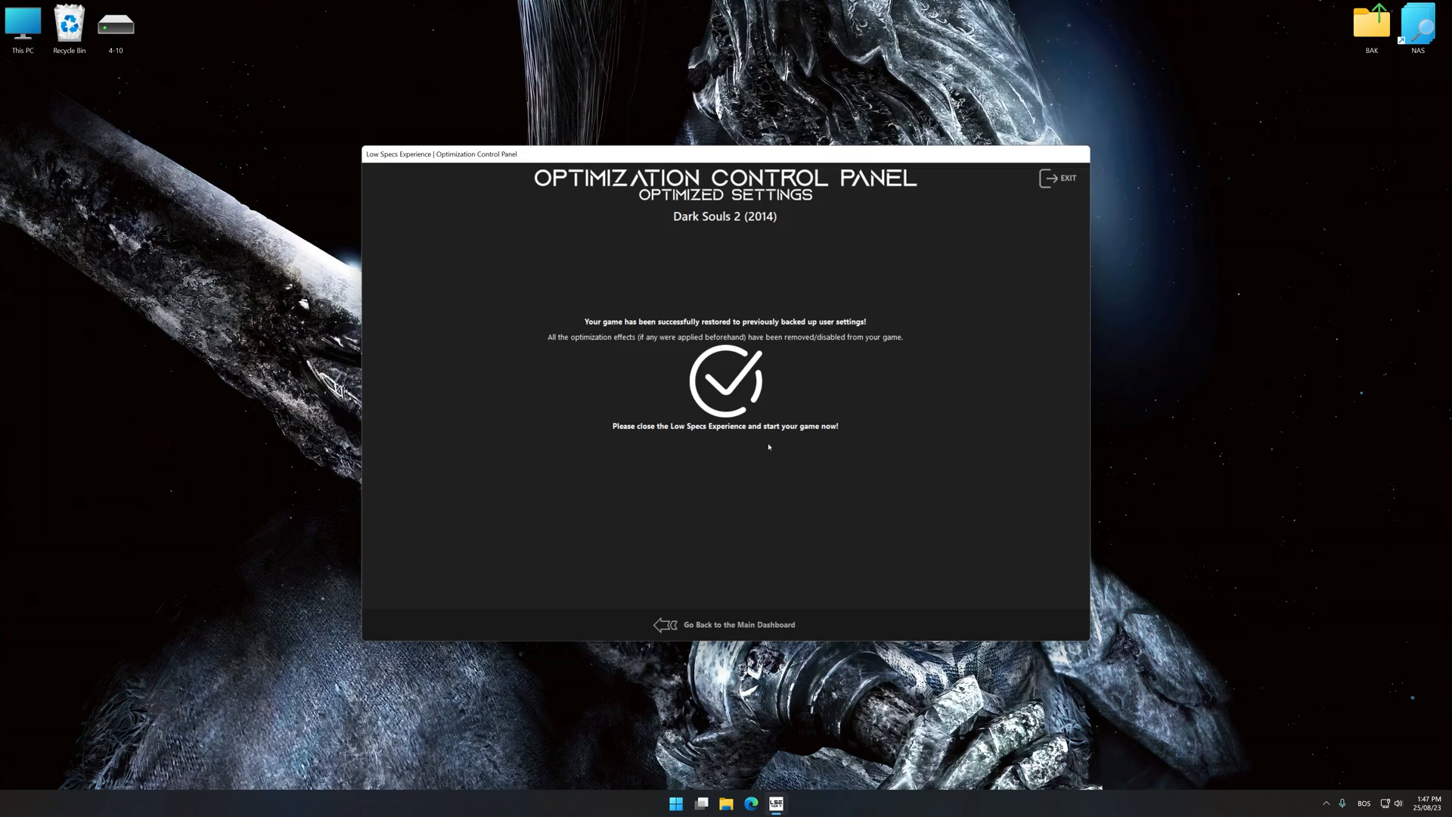